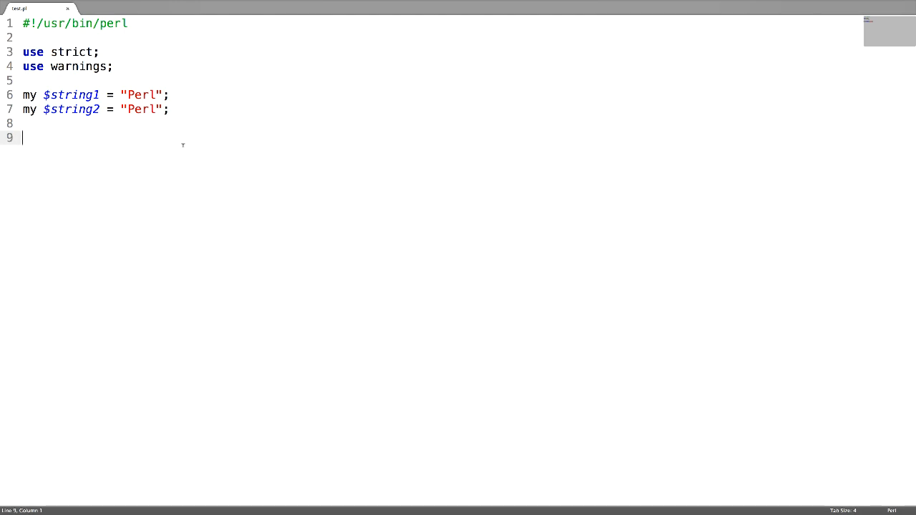
Write an if block testing $string1 eq $string2 that prints "Equal\n".
type("if")
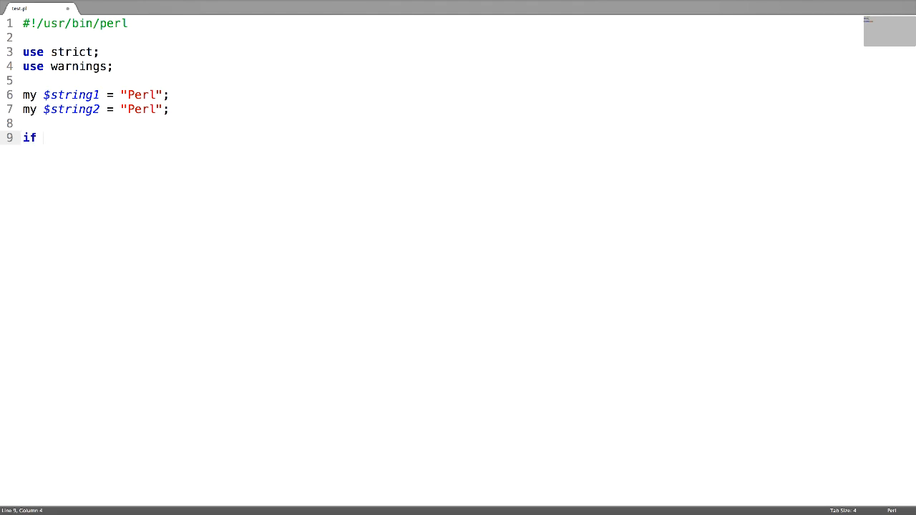
type("( )")
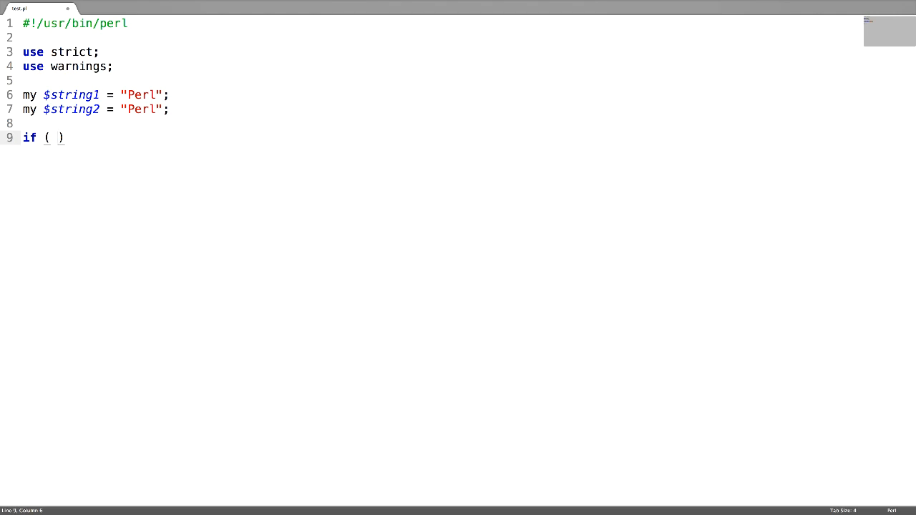
type("$string1 eq $")
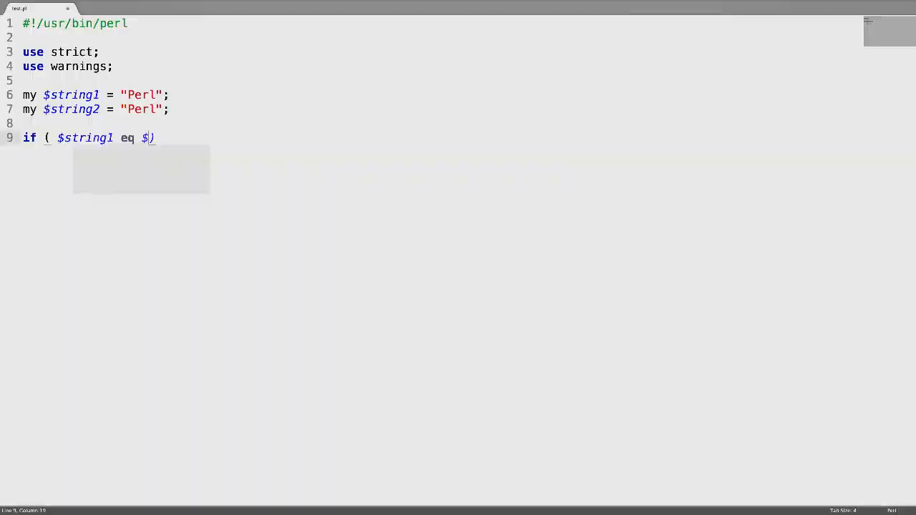
type("$string2")
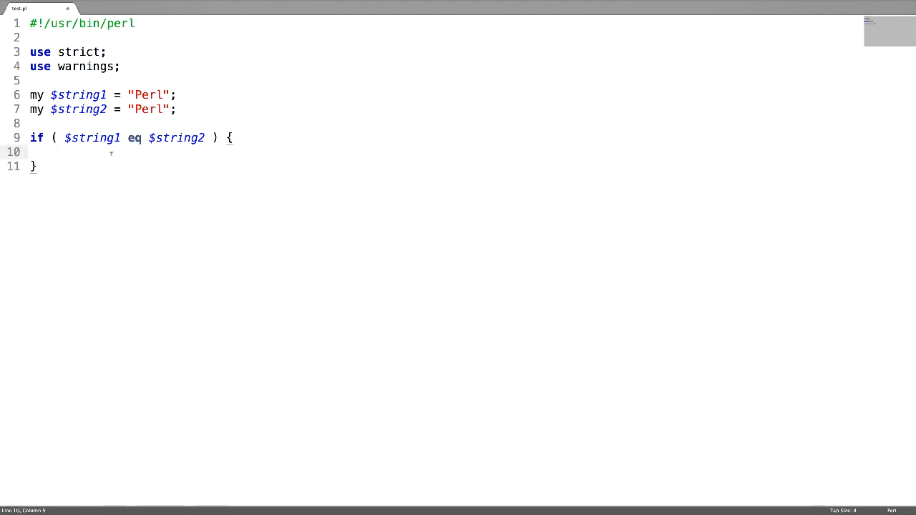
type("print \"\"")
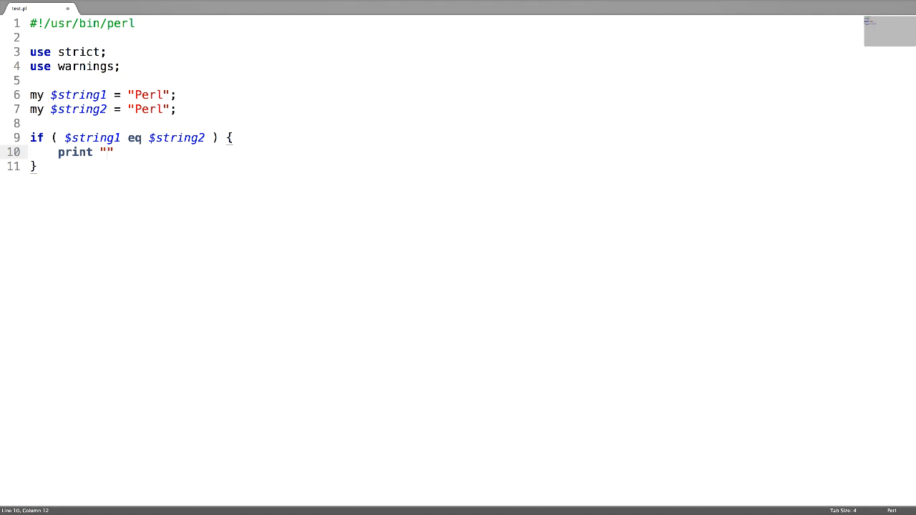
type("Equal")
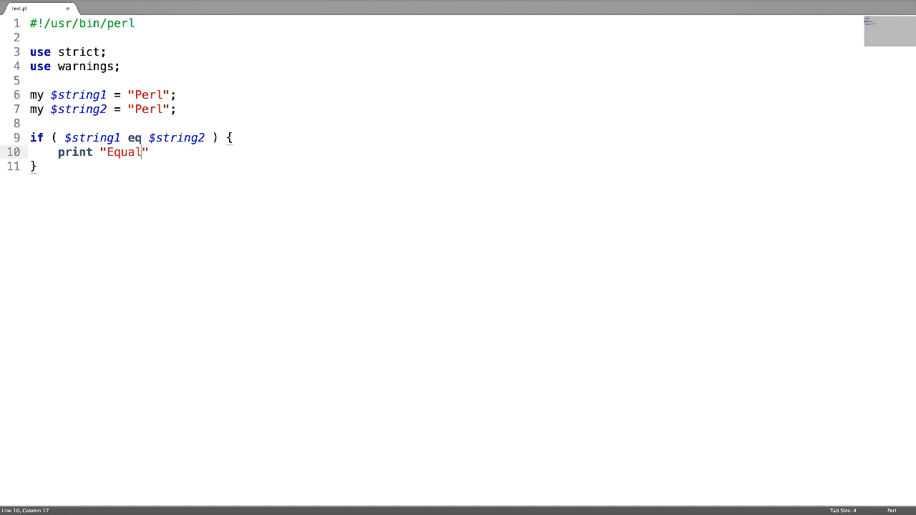
type("\\n\";")
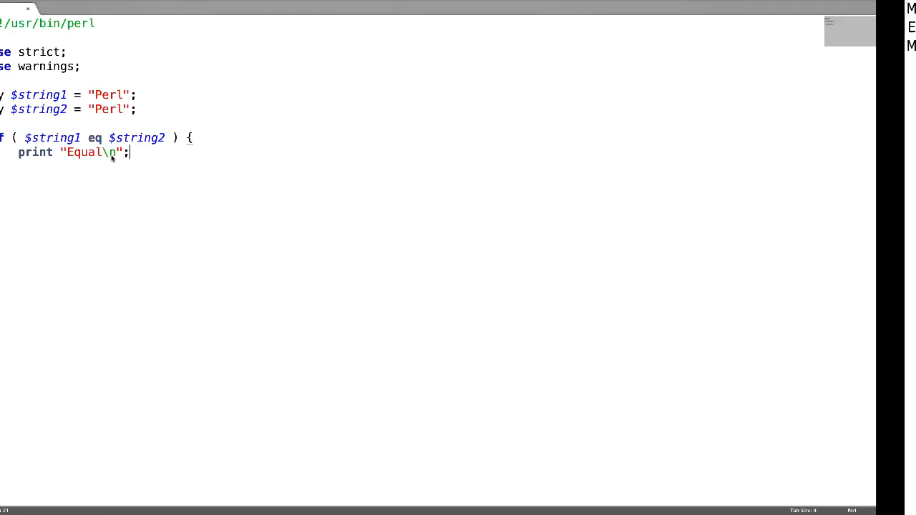
Change the test to ne, $string2 to "Python", the message to "Not Equal", and run it.
double_click(135, 137)
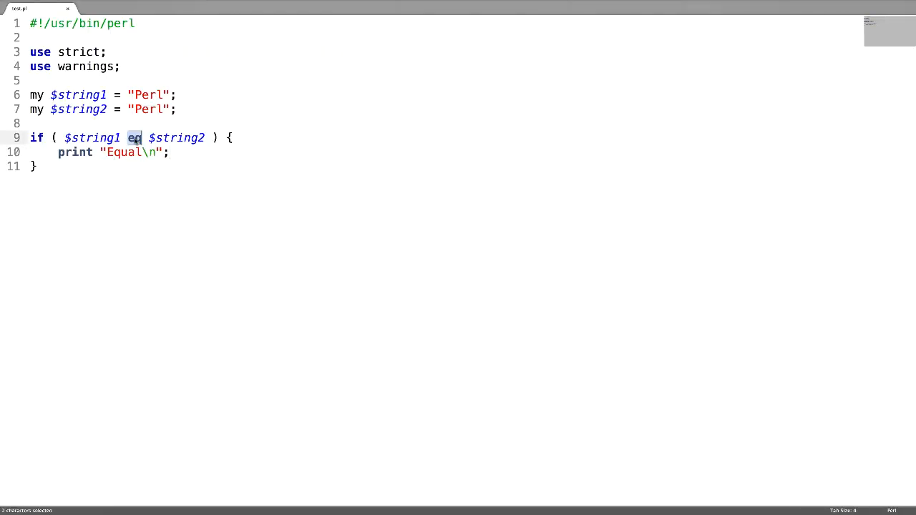
type("ne")
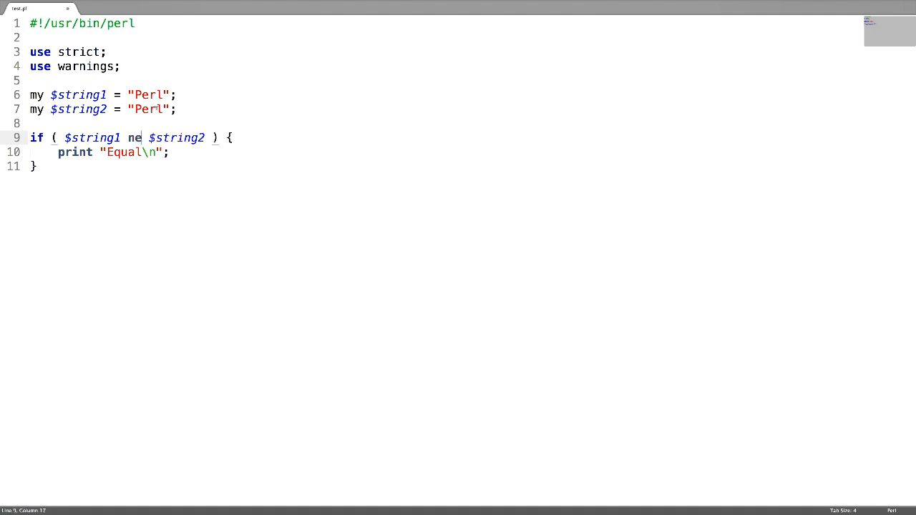
type("Python")
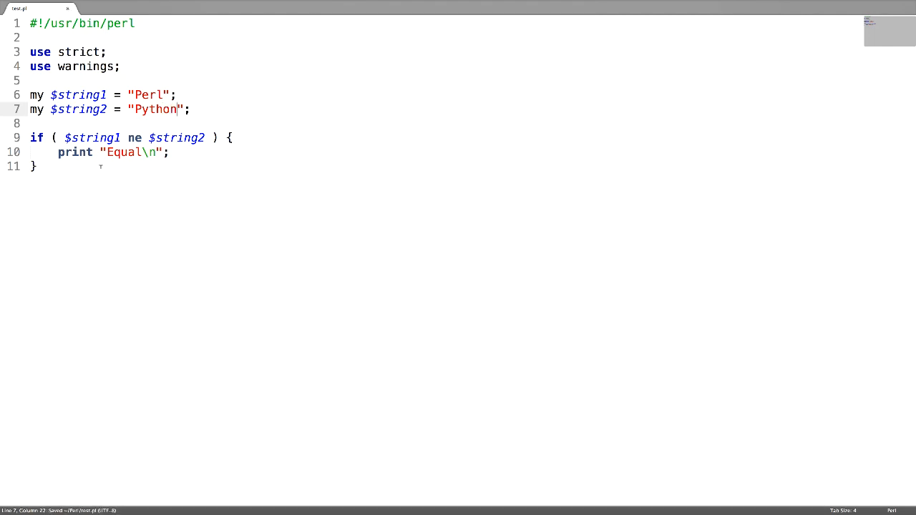
type("Not")
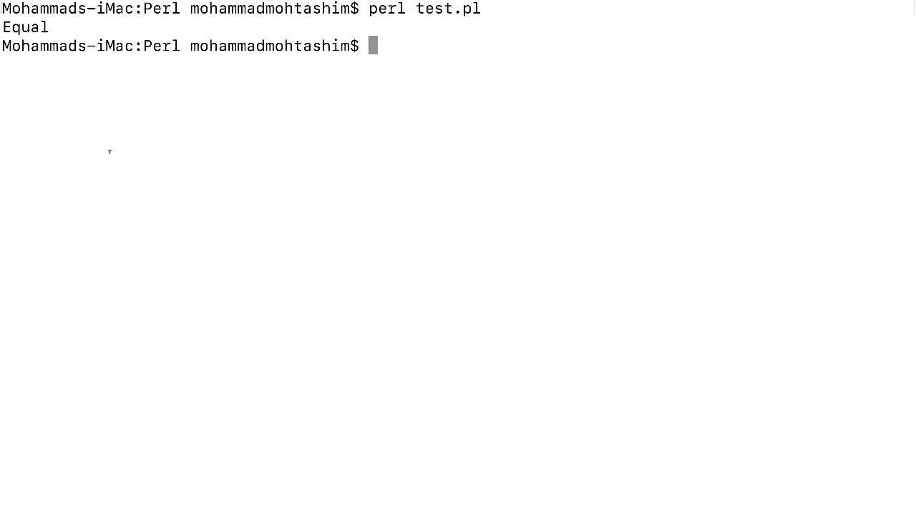
key("Return")
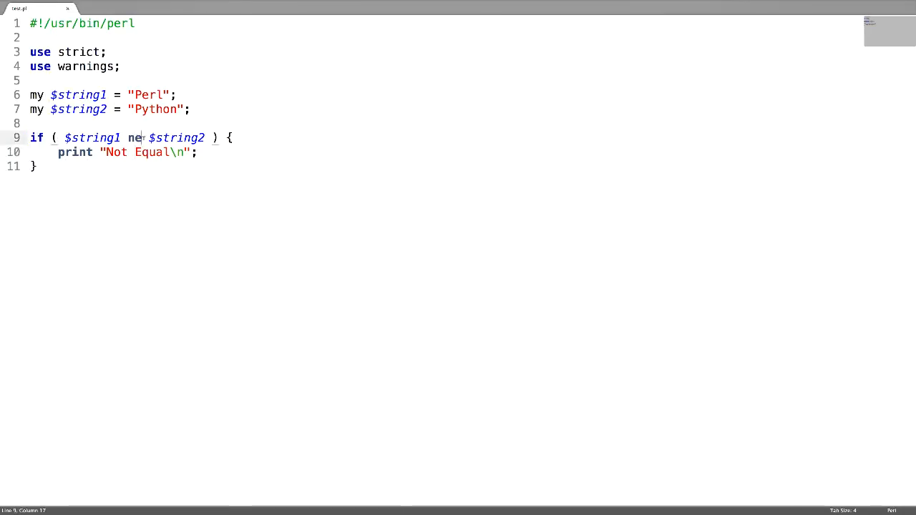
Make the condition $string2 gt $string1 and print "Greater Than\n".
type("gt")
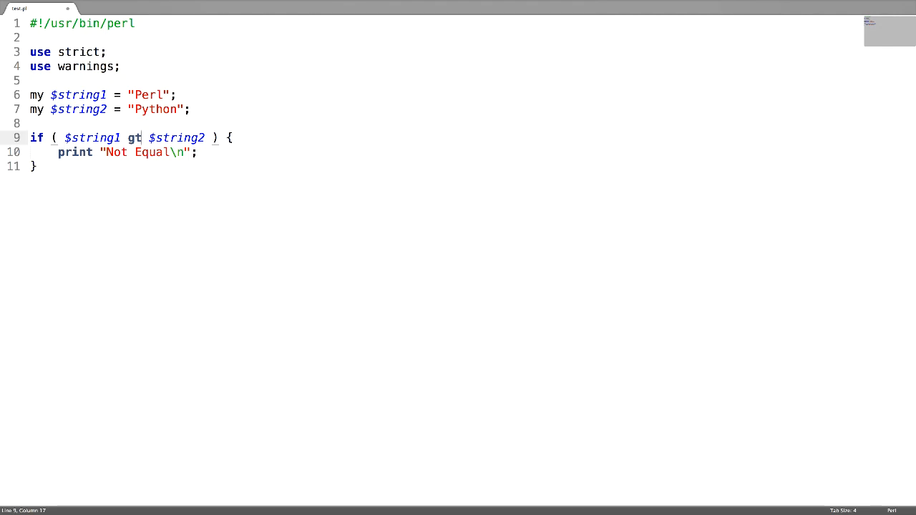
key("Backspace")
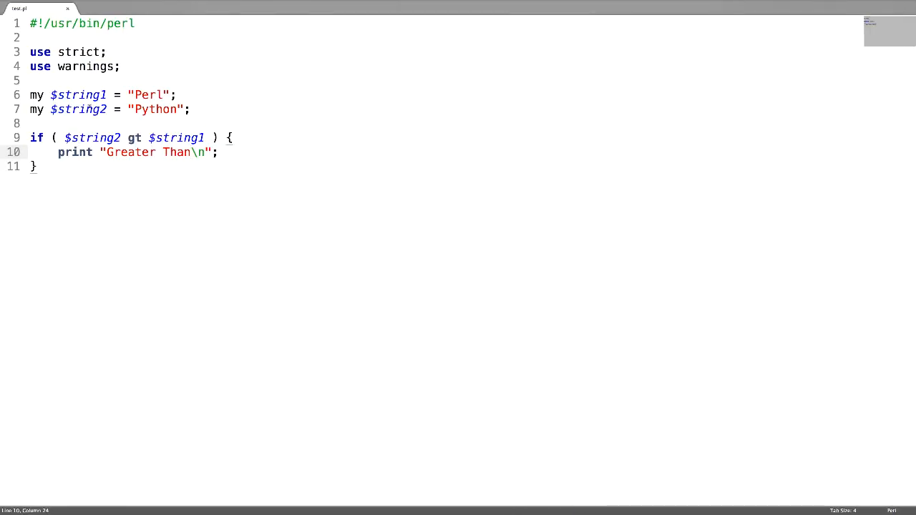
left_click(121, 137)
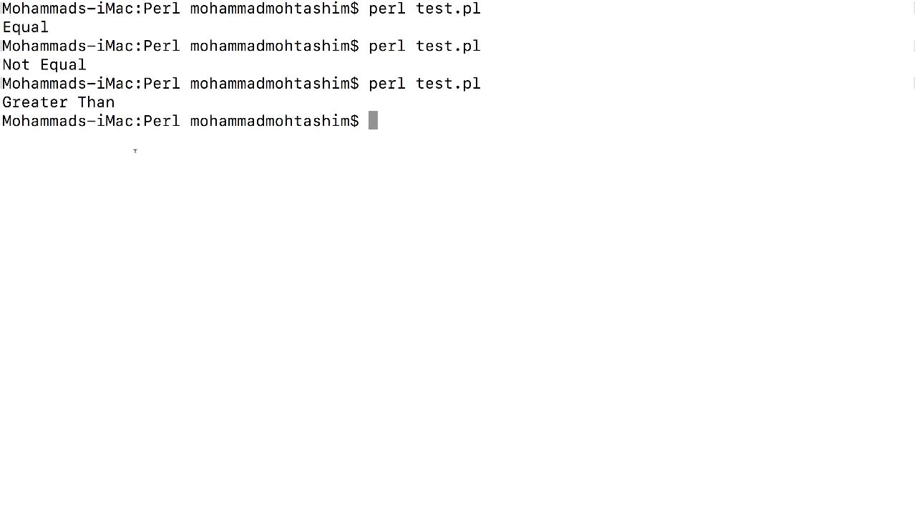
Run perl test.pl in Terminal so it prints Greater Than.
key("Return")
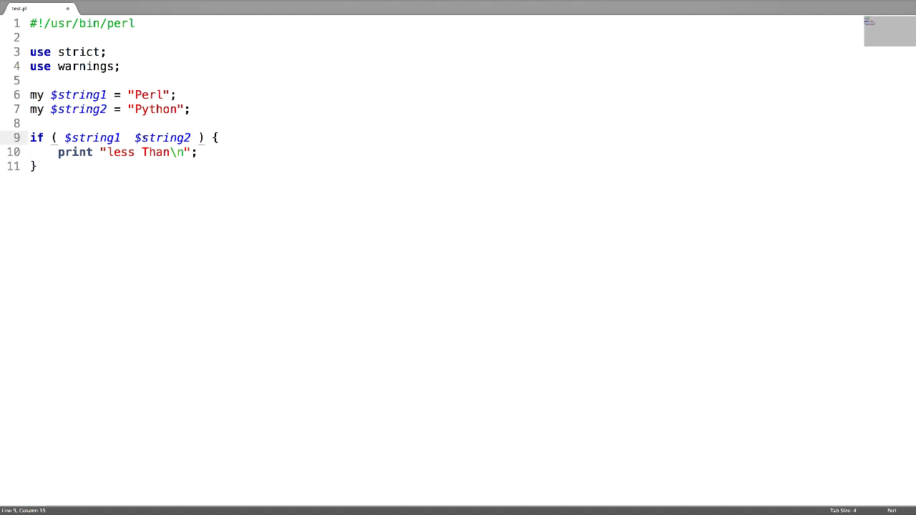
Try ge then le on $string1 vs $string2, printing "less Than or equal to", and run it.
type("ge")
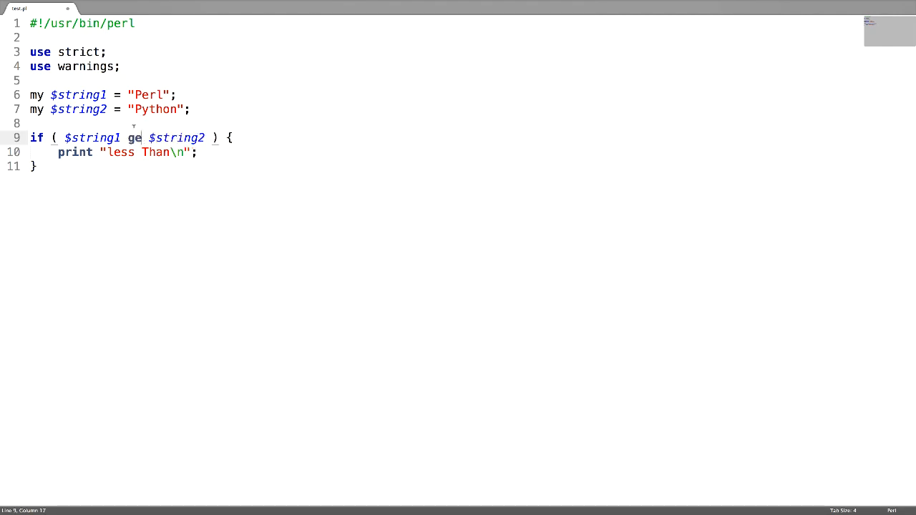
key("Left")
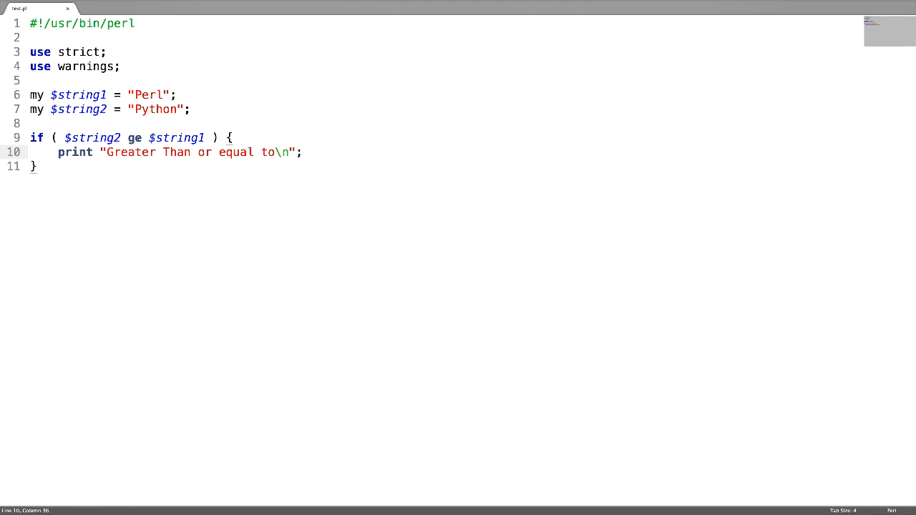
type("le")
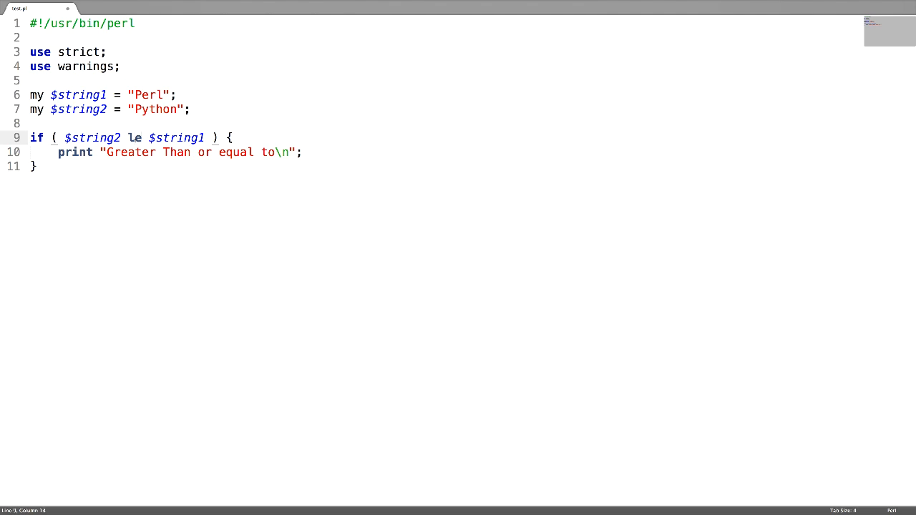
key("BackSpace")
type("1")
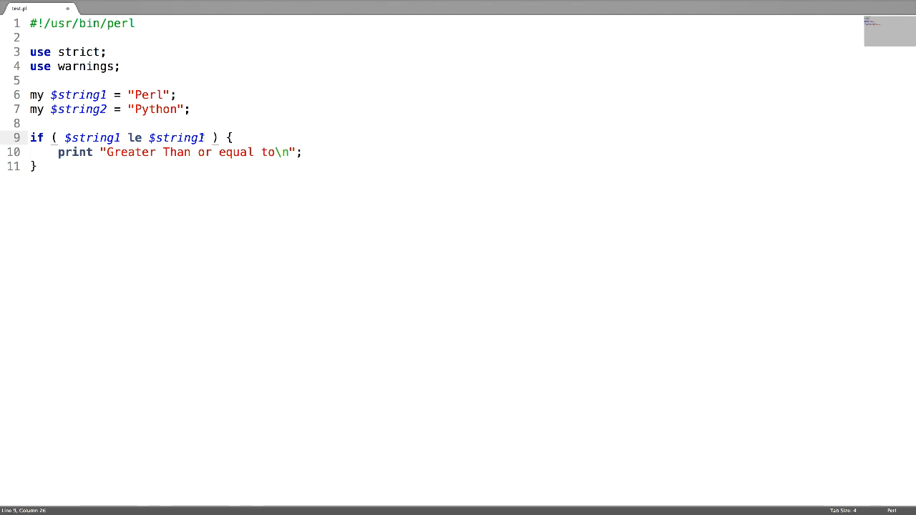
double_click(130, 152)
type("less")
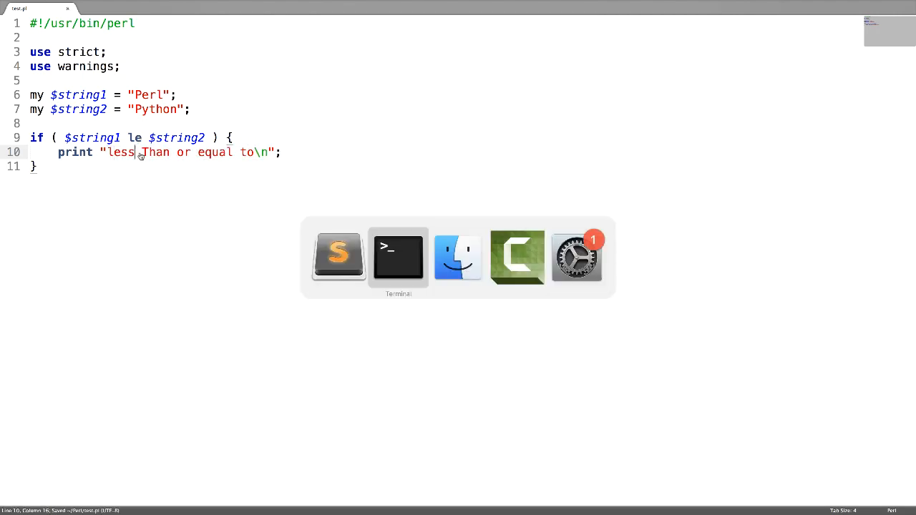
left_click(398, 254)
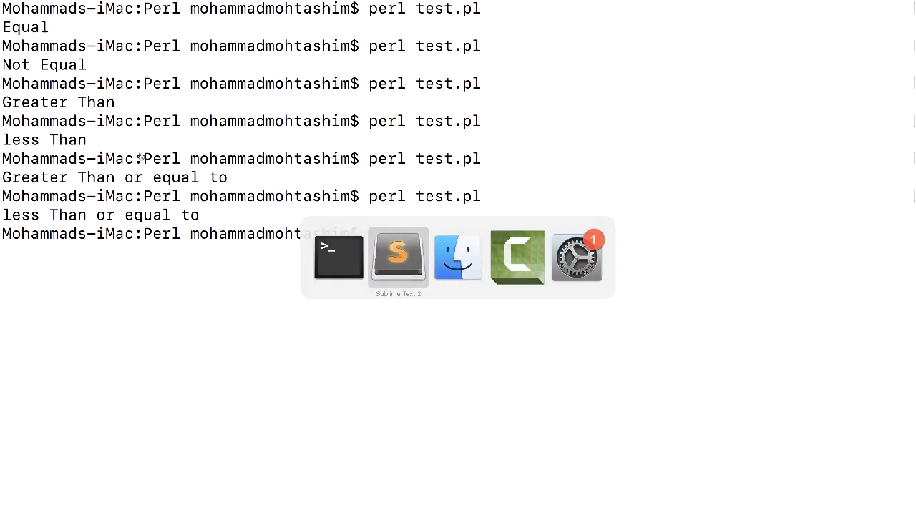
left_click(397, 256)
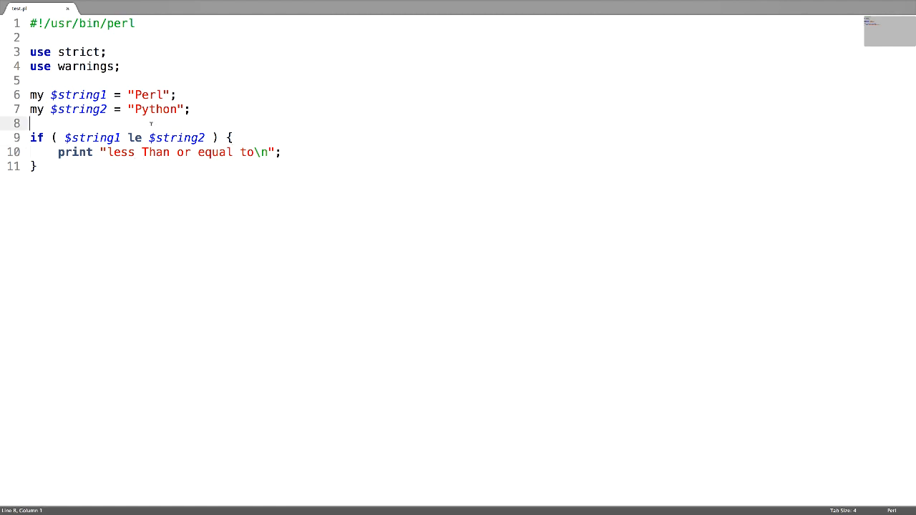
Replace the le operator in the condition with cmp.
type("<=")
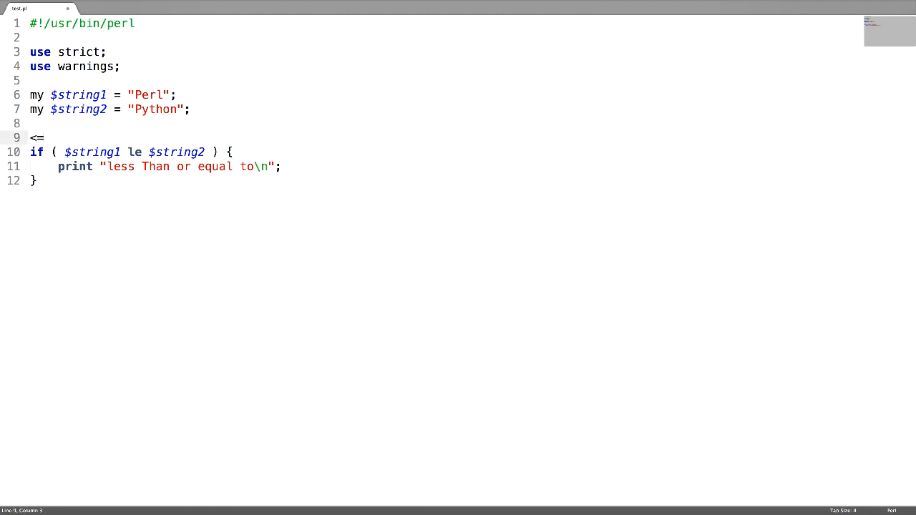
type(">")
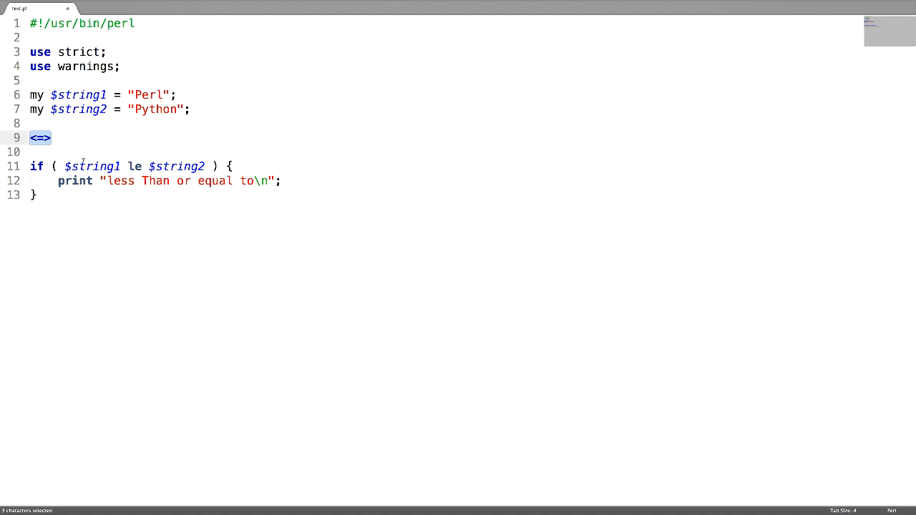
mouse_move(54, 142)
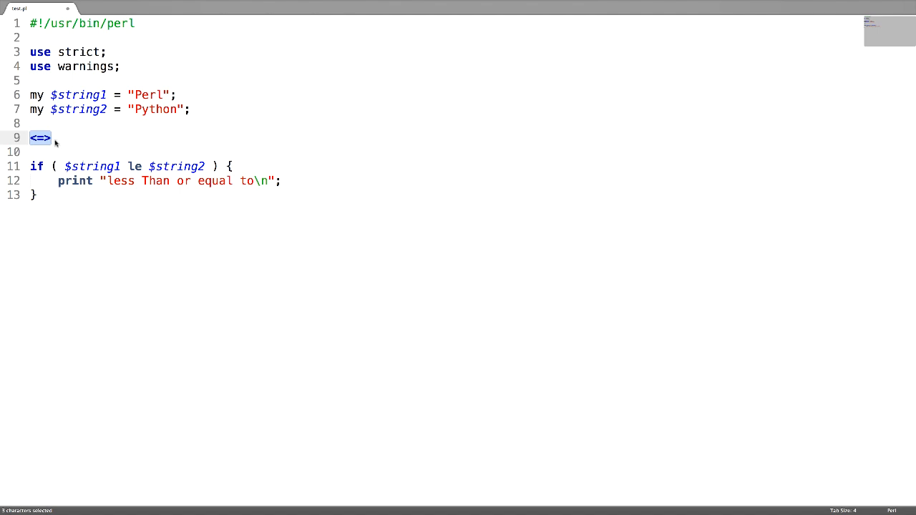
type("cmp")
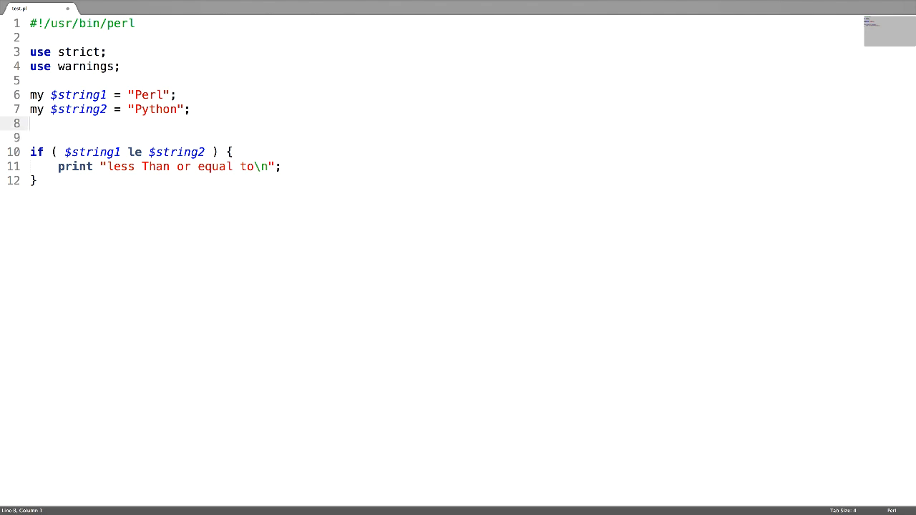
double_click(135, 137)
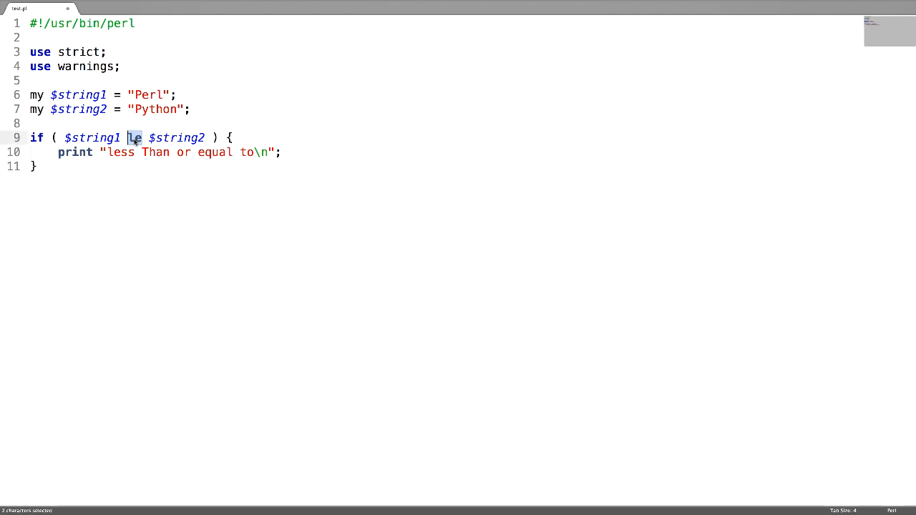
type("cmp")
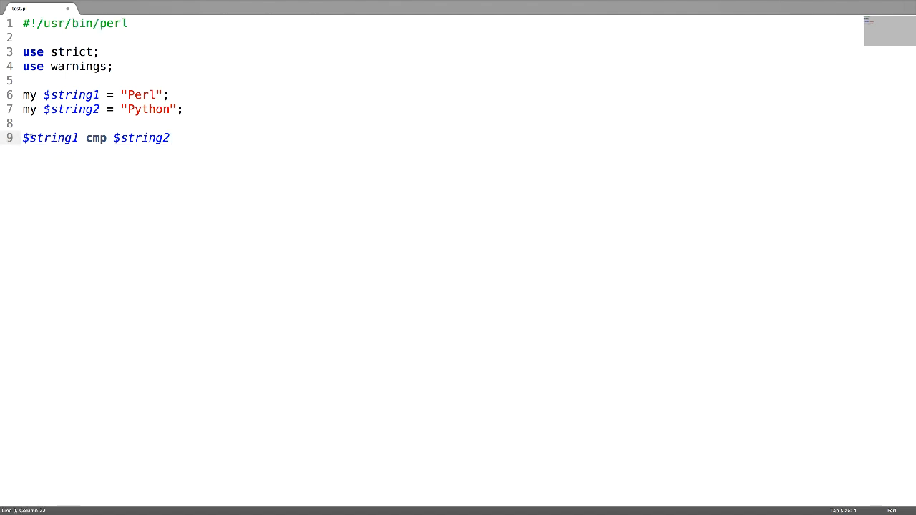
Store $string1 cmp $string2 in my $result, print "$result\n", and save.
type("my $result =")
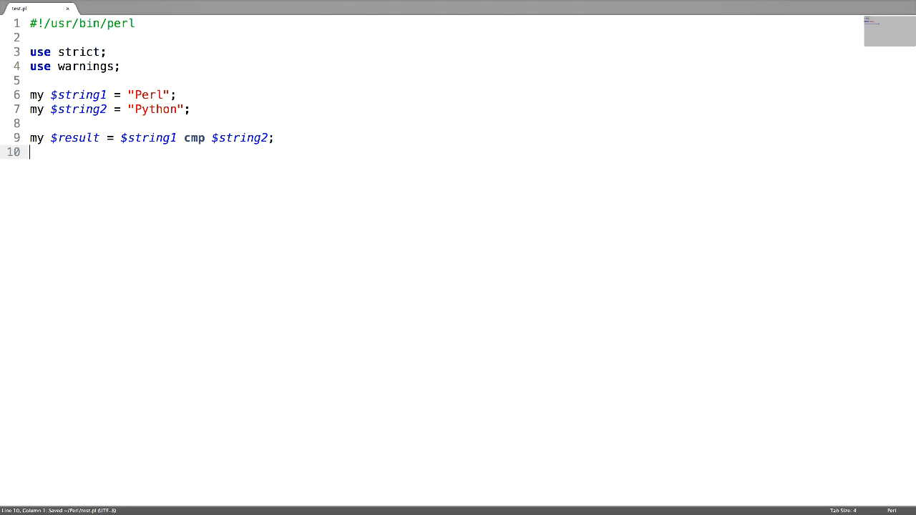
type("print \"$")
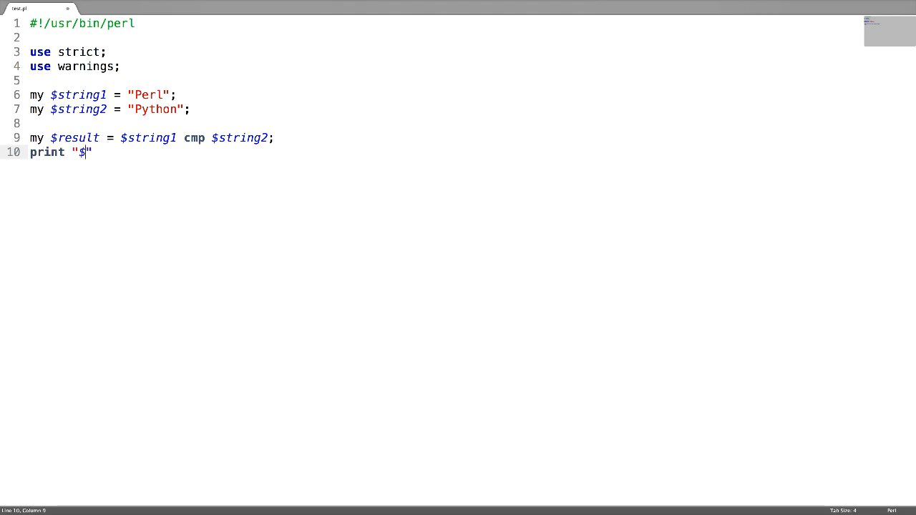
type("result\\")
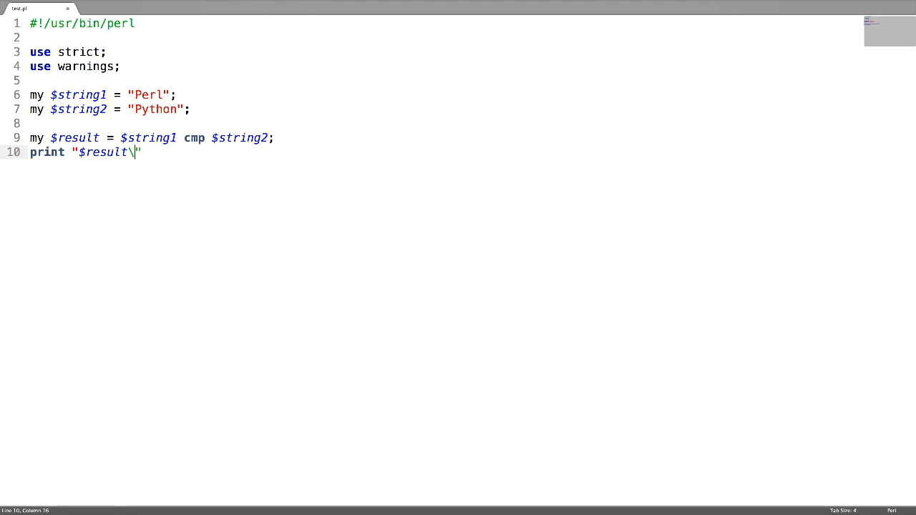
type("n\";")
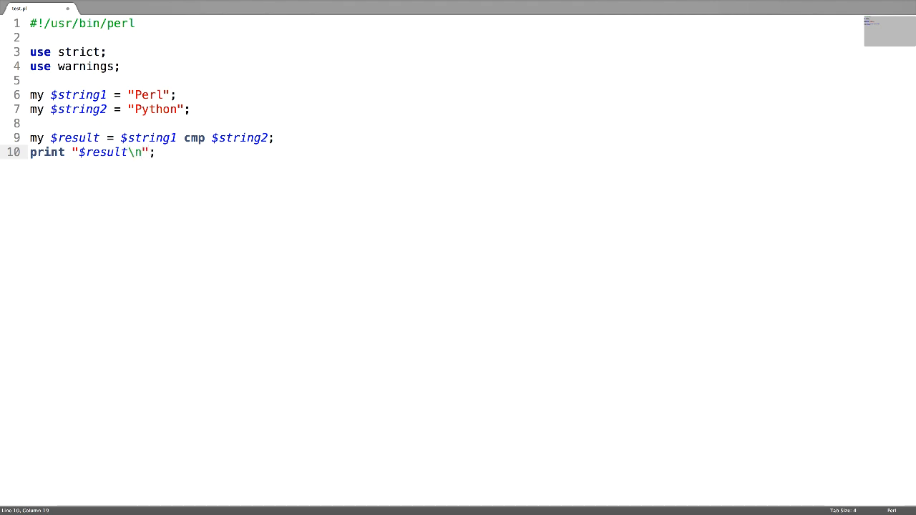
key("ctrl+s")
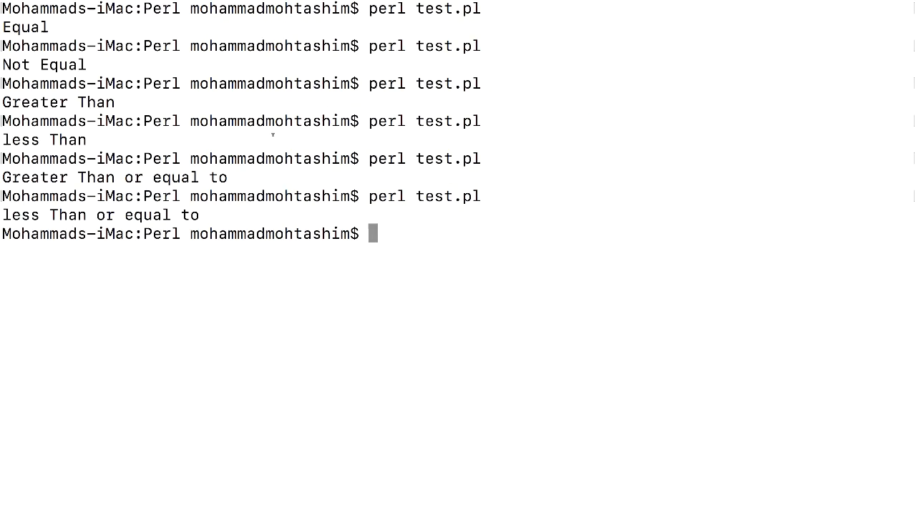
Rerun test.pl to print -1, then start swapping the cmp operands to $string2 cmp $string1.
key("Return")
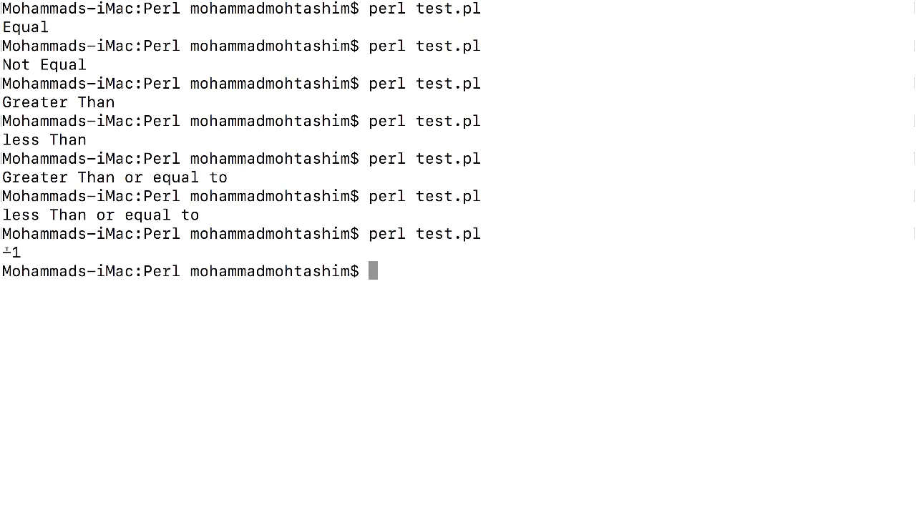
double_click(11, 252)
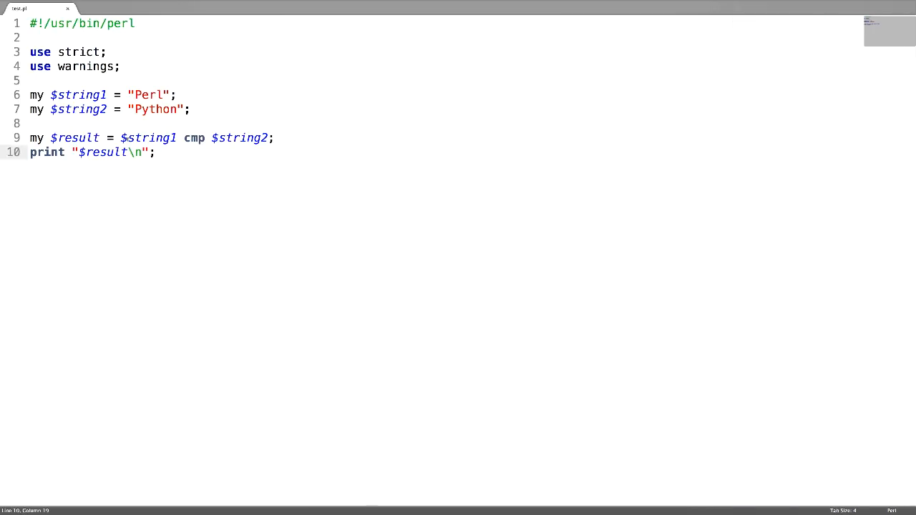
double_click(149, 137)
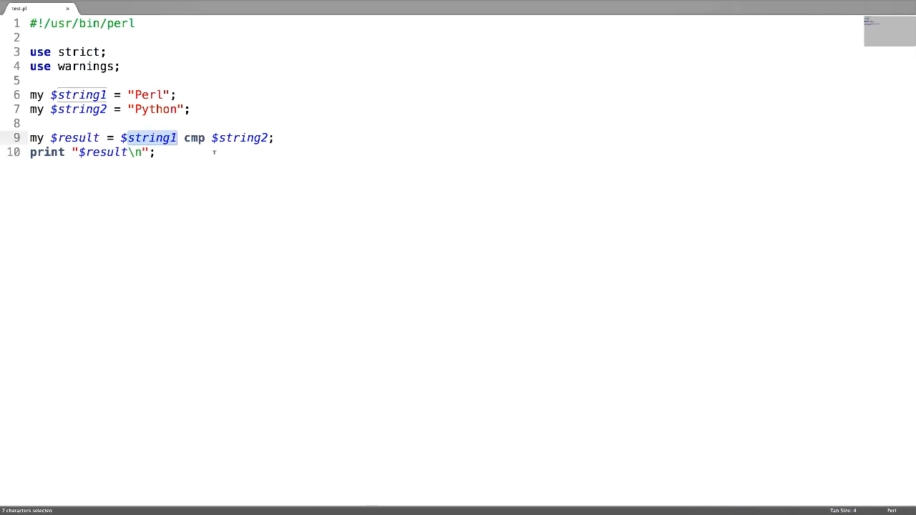
left_click(154, 152)
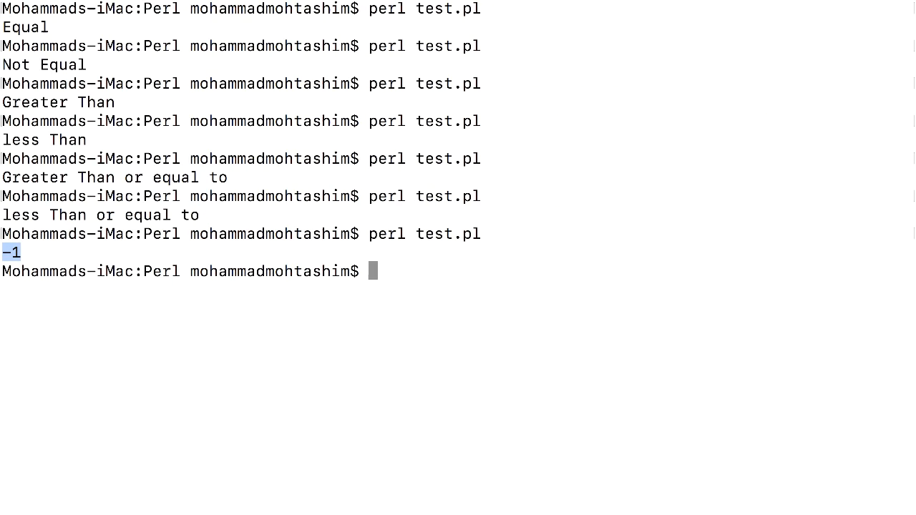
key("Return")
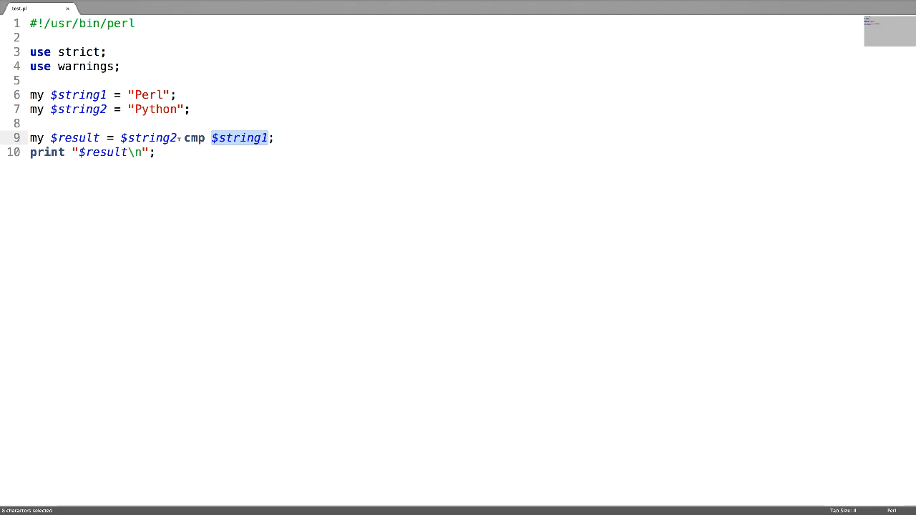
Finish swapping to $string2 cmp $string1, save, and rerun so Terminal prints 1.
left_click(151, 152)
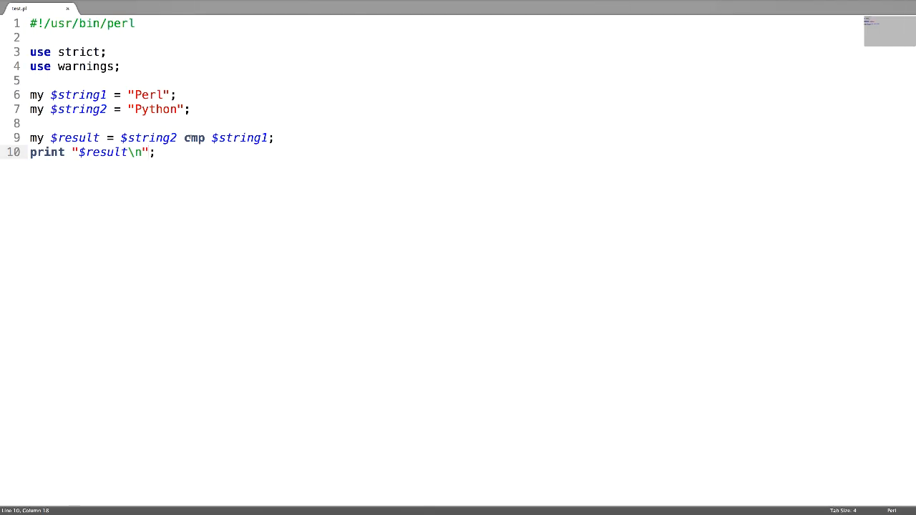
type("Pe")
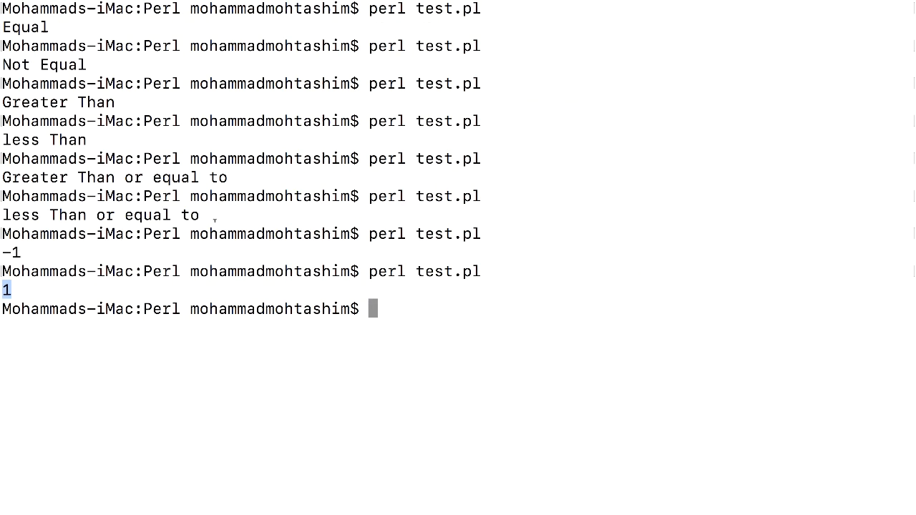
key("Return")
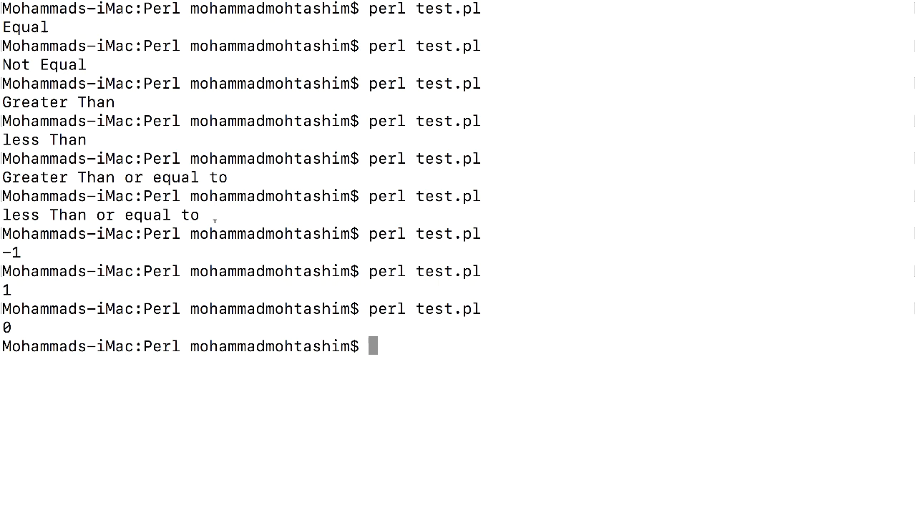